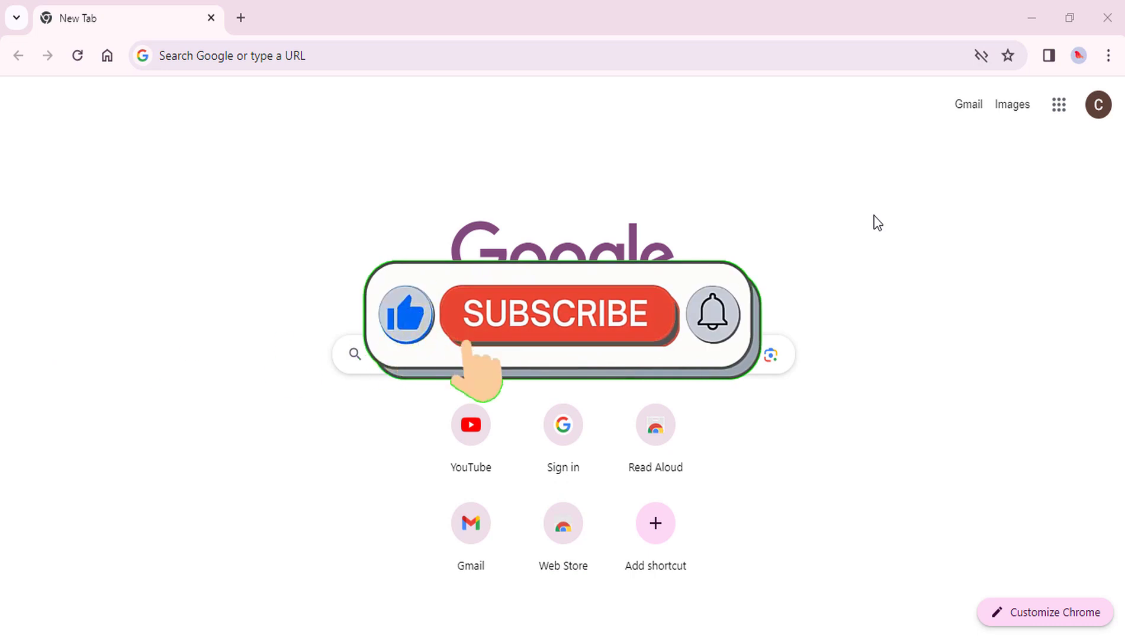
- Open Chrome's Settings from the three-dot menu and go to Privacy and security
click(558, 314)
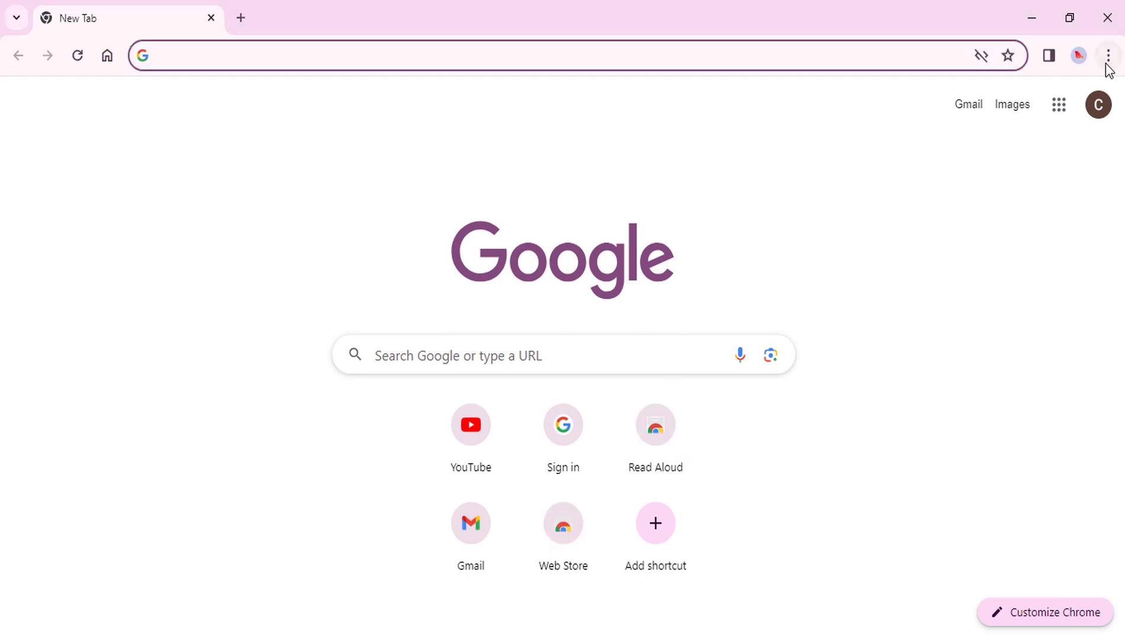
click(1109, 55)
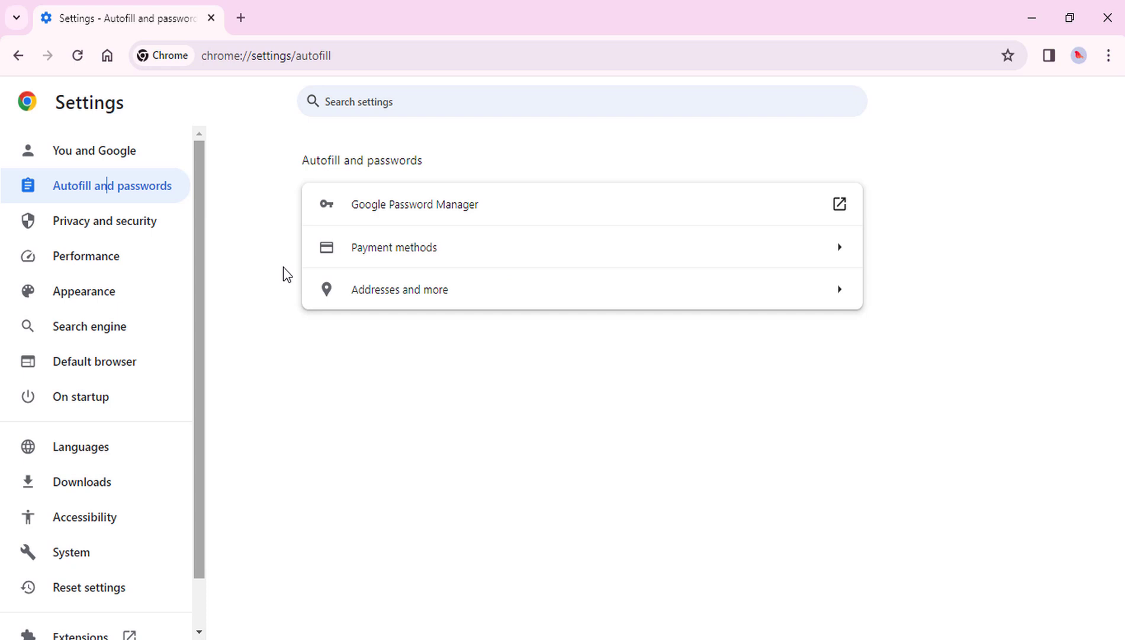
click(104, 220)
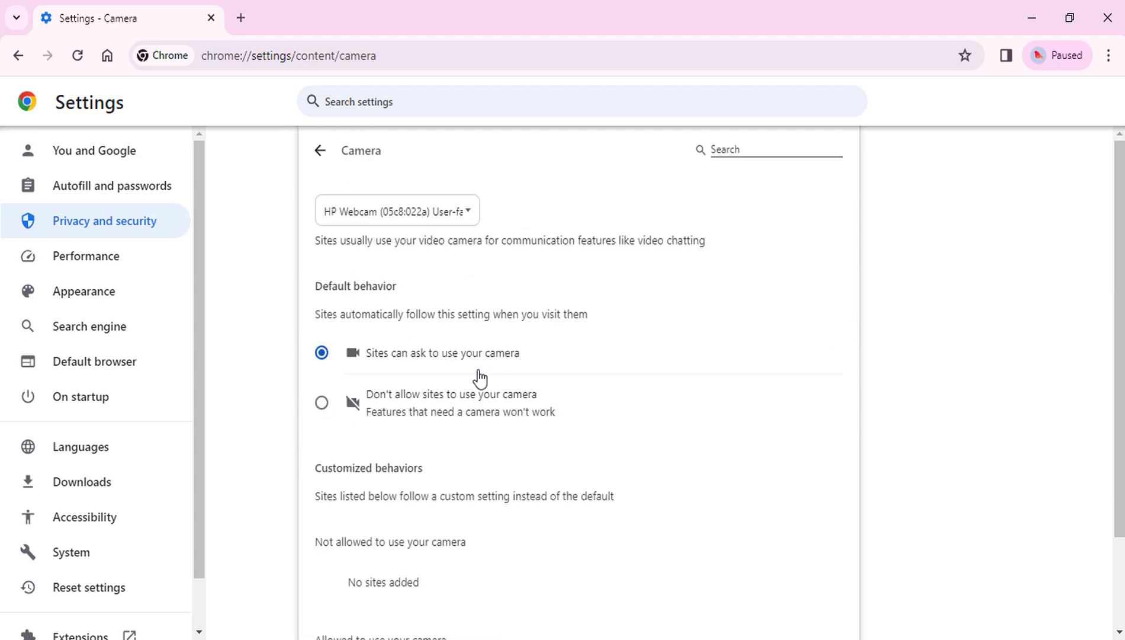
mouse_move(324, 415)
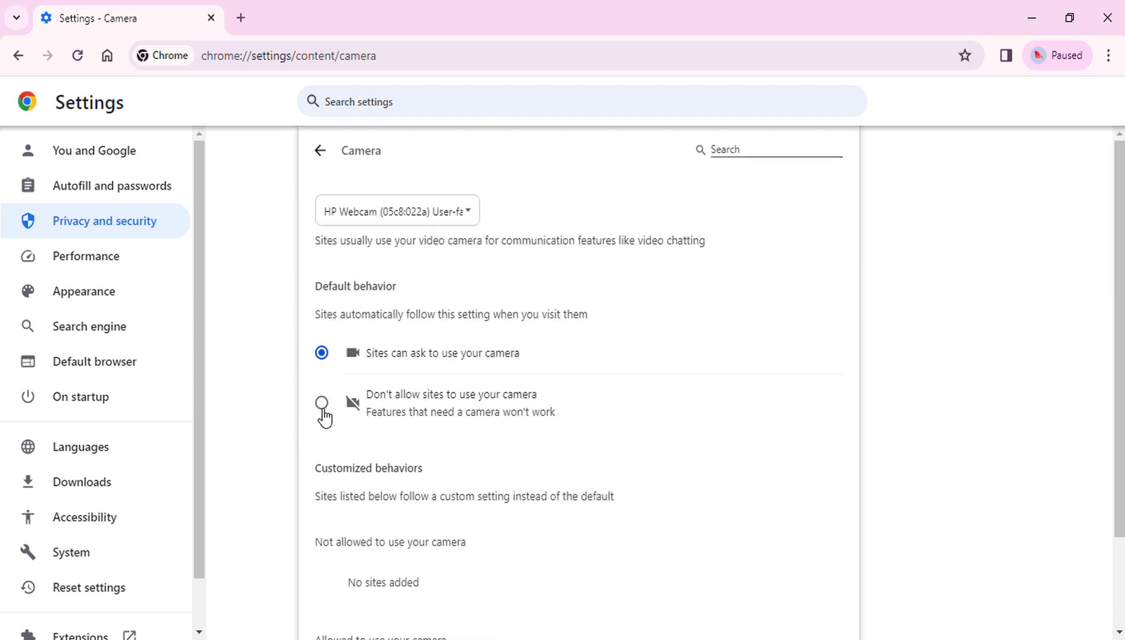
- Select 'Don't allow sites to use your camera' in the Camera site settings
click(321, 402)
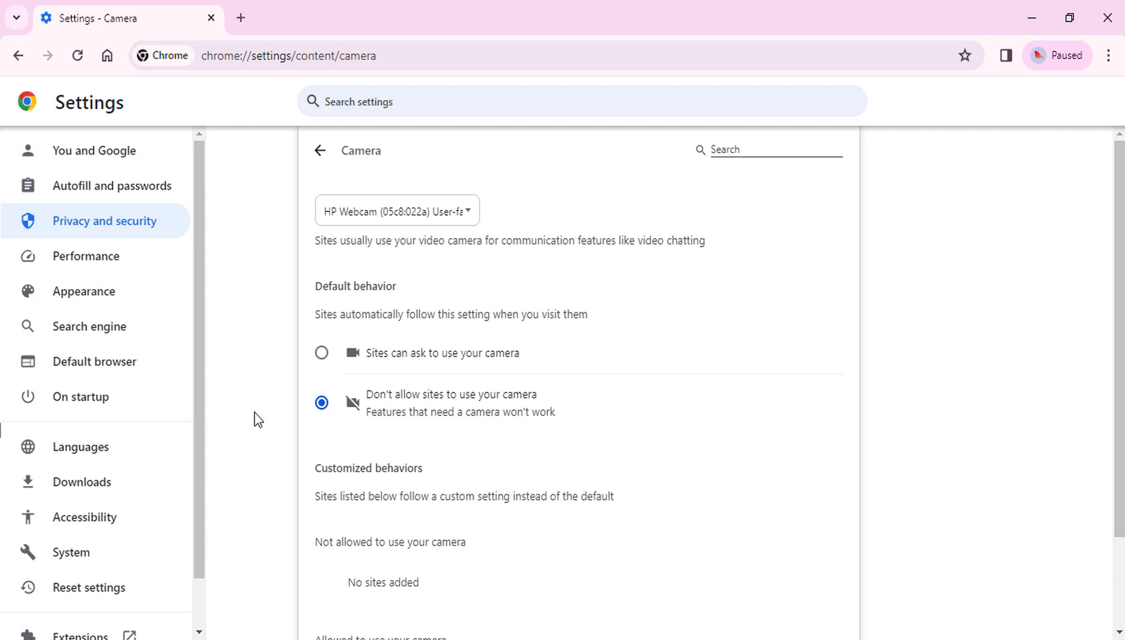